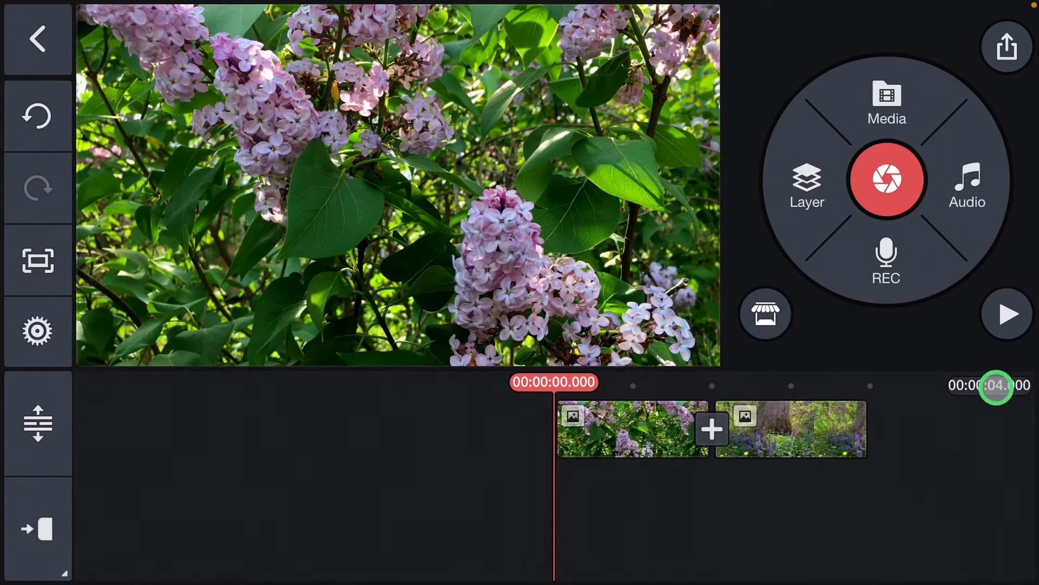
- Enable the project's Audio Fade-in at 1 second and Audio Fade-out at 2 seconds
left_click(37, 330)
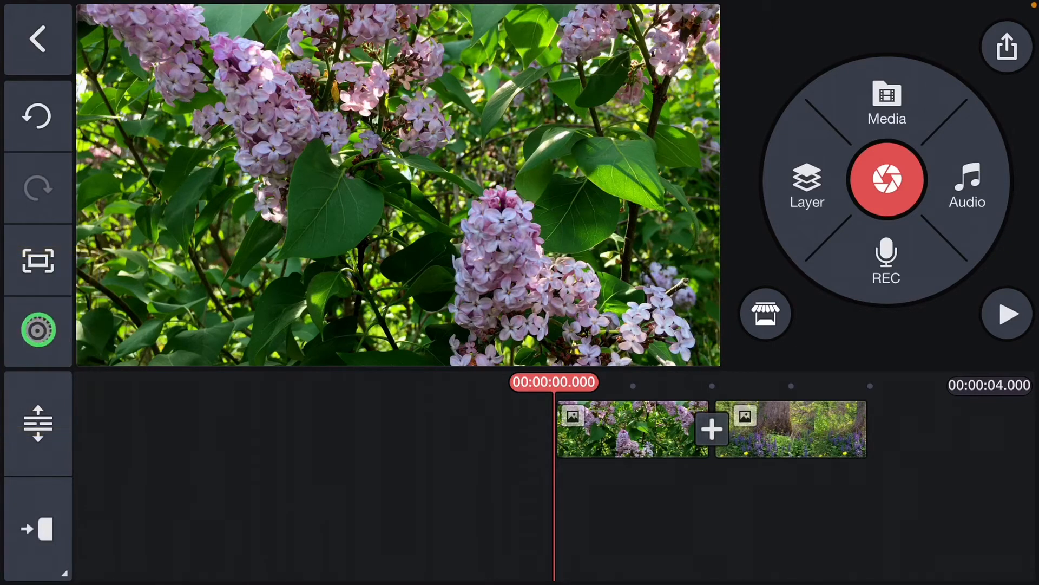
left_click(37, 330)
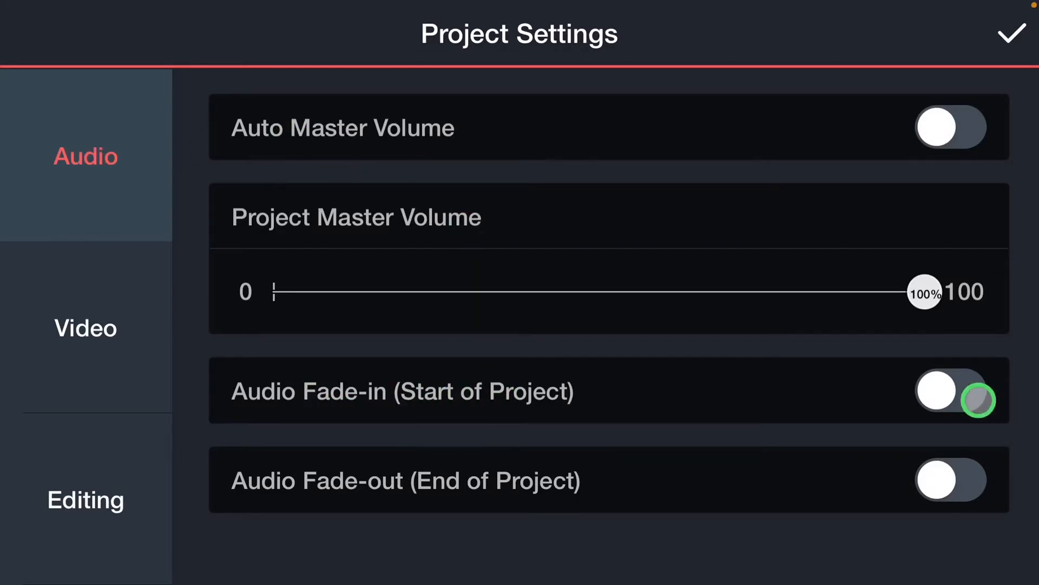
left_click(950, 391)
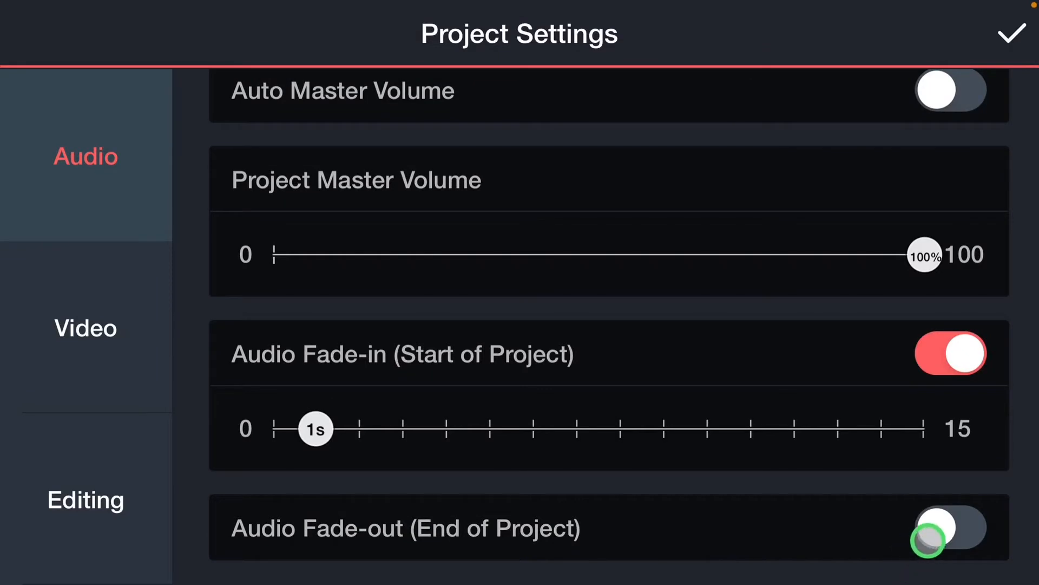
left_click(949, 528)
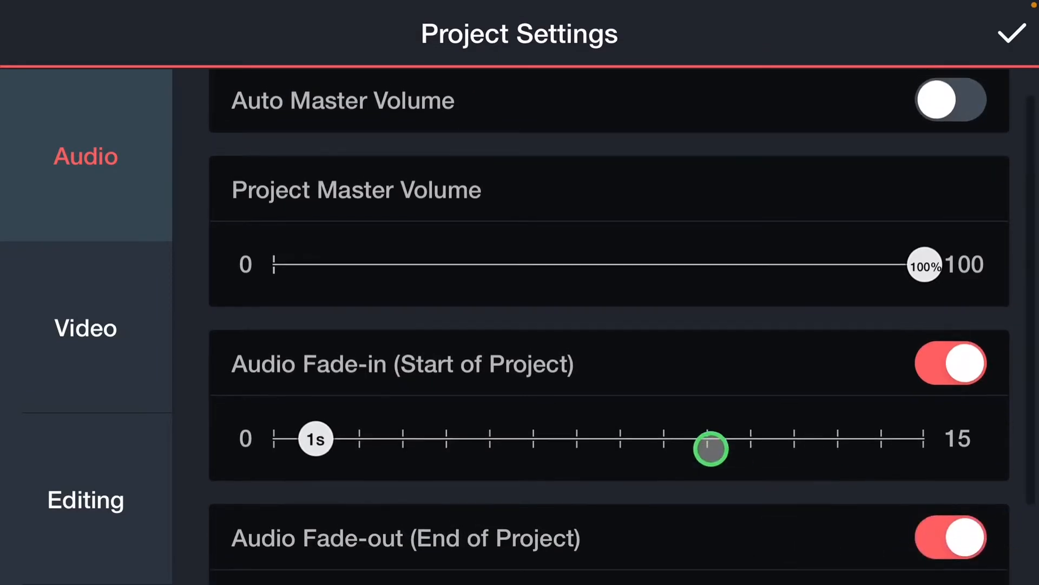
scroll("down", 3)
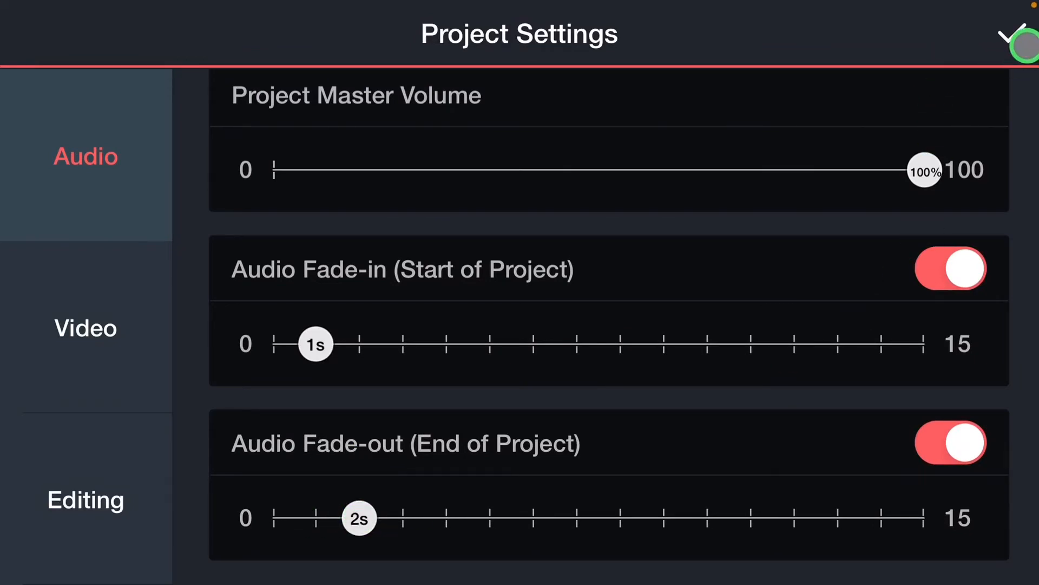
- Add the 'Autumn Sunset' music track and trim it right of the playhead, around 4 seconds
left_click(1023, 34)
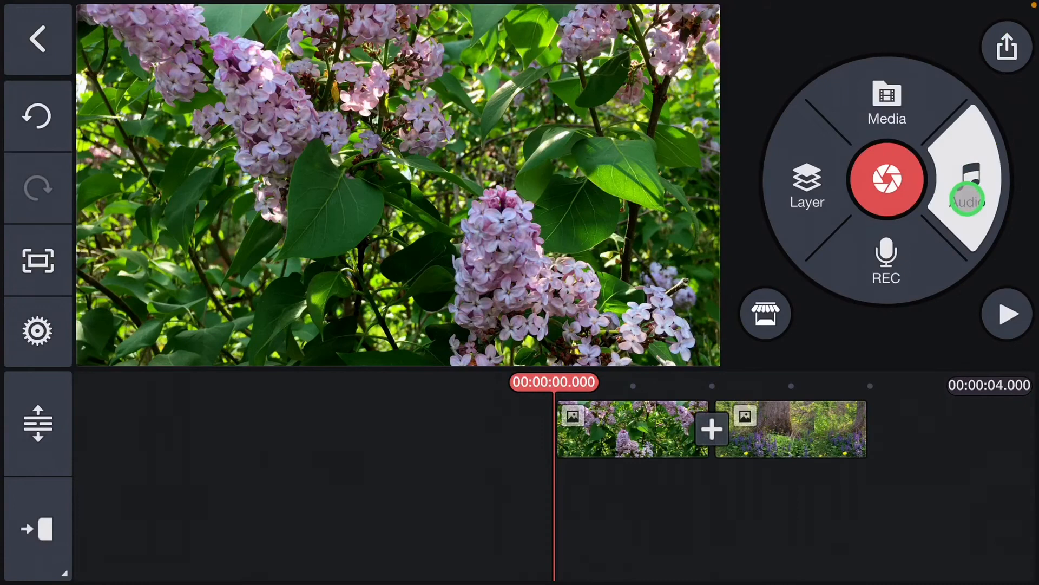
left_click(968, 185)
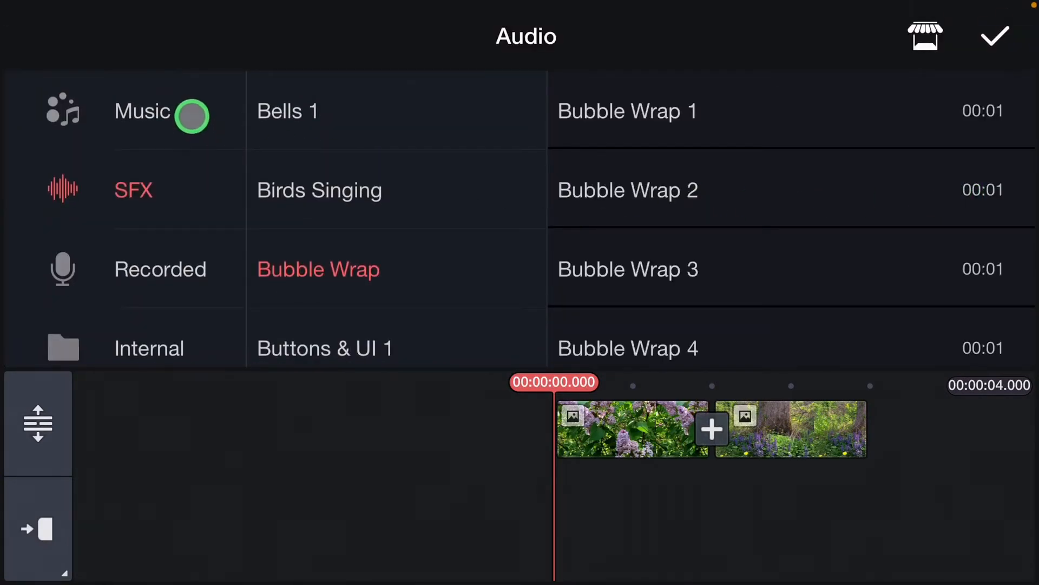
left_click(142, 111)
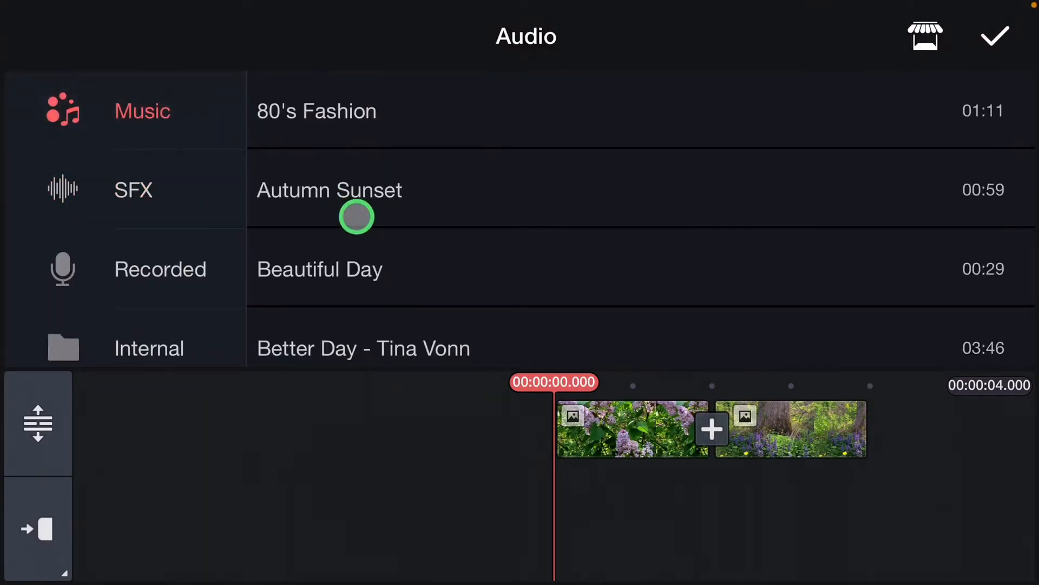
left_click(329, 190)
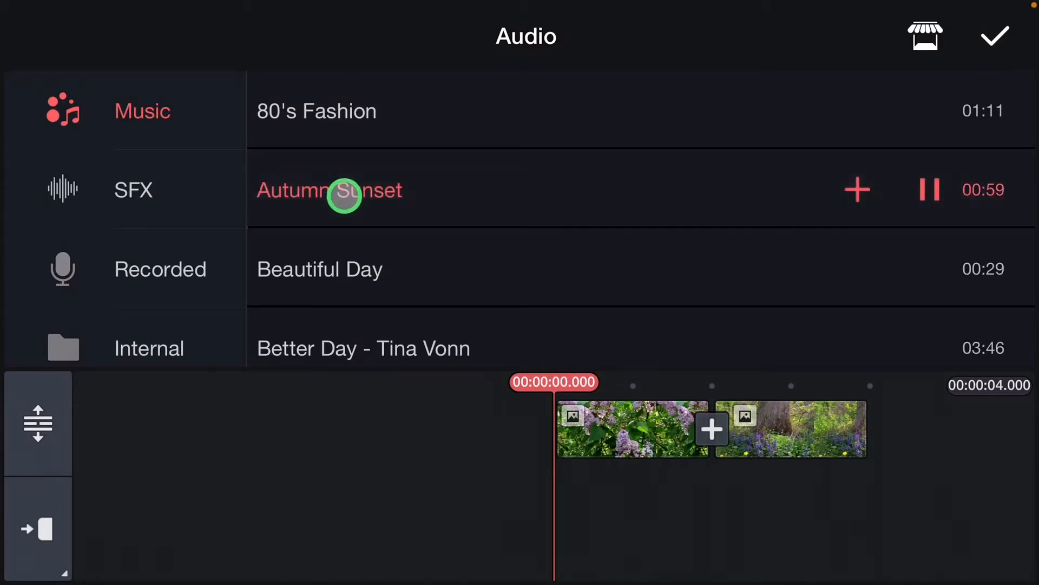
mouse_move(882, 173)
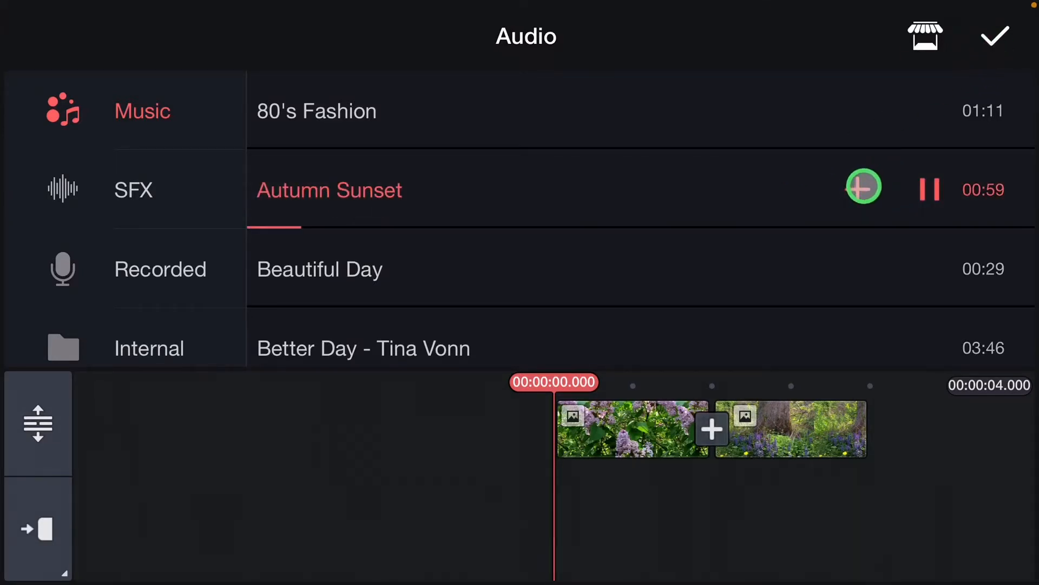
left_click(863, 186)
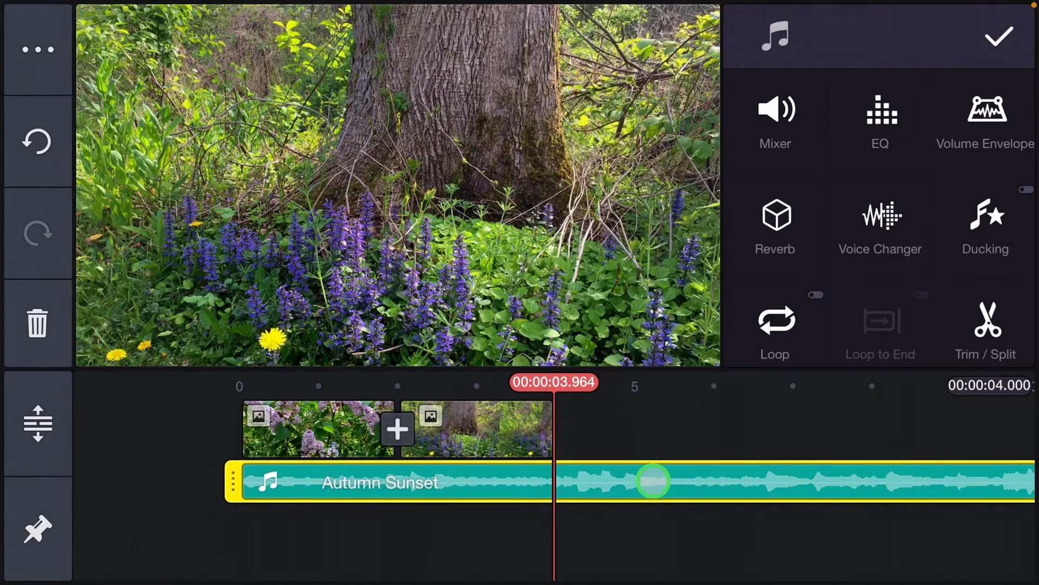
left_click(986, 330)
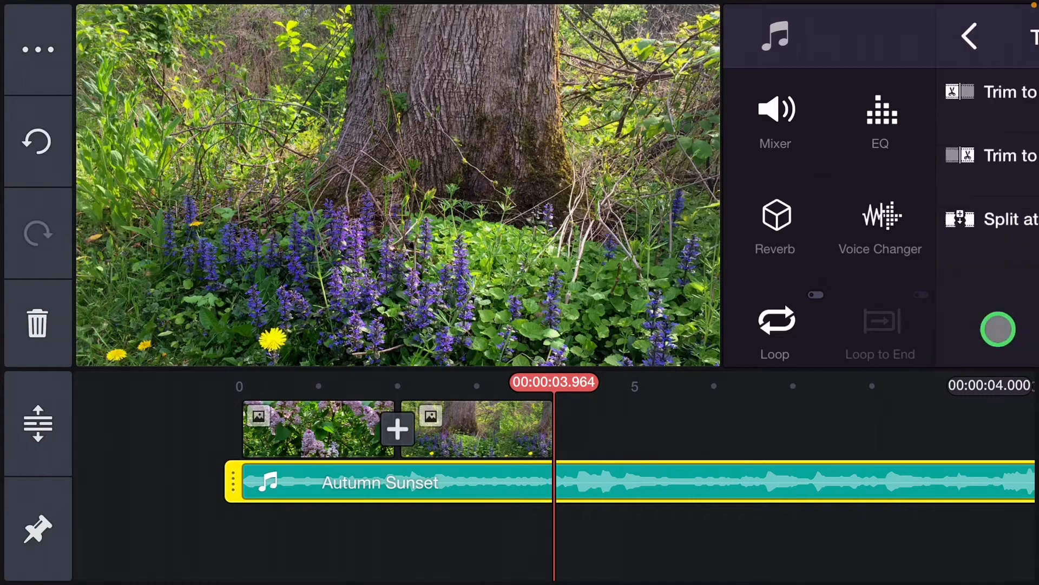
left_click(1004, 92)
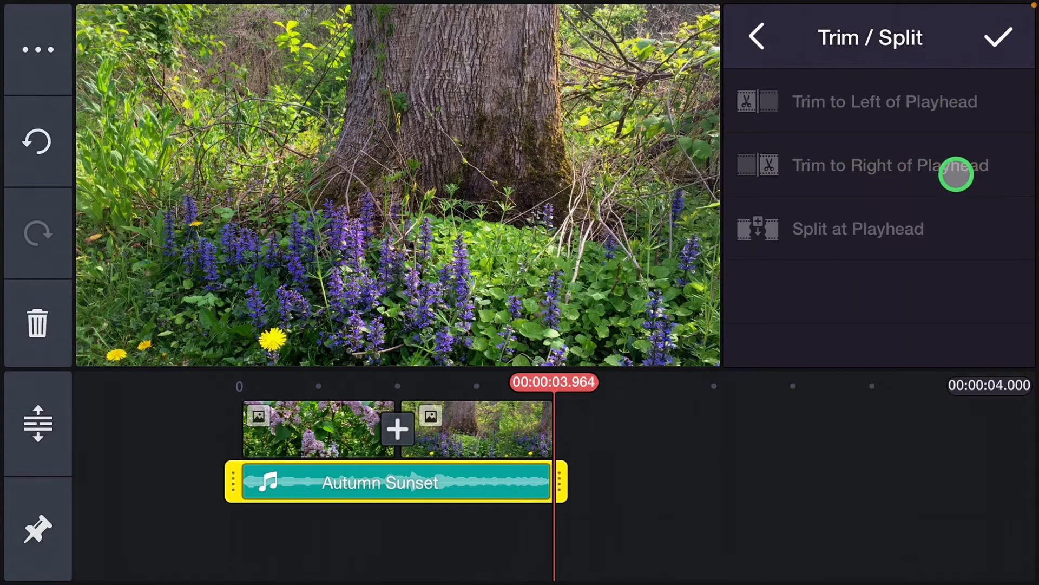
mouse_move(1000, 38)
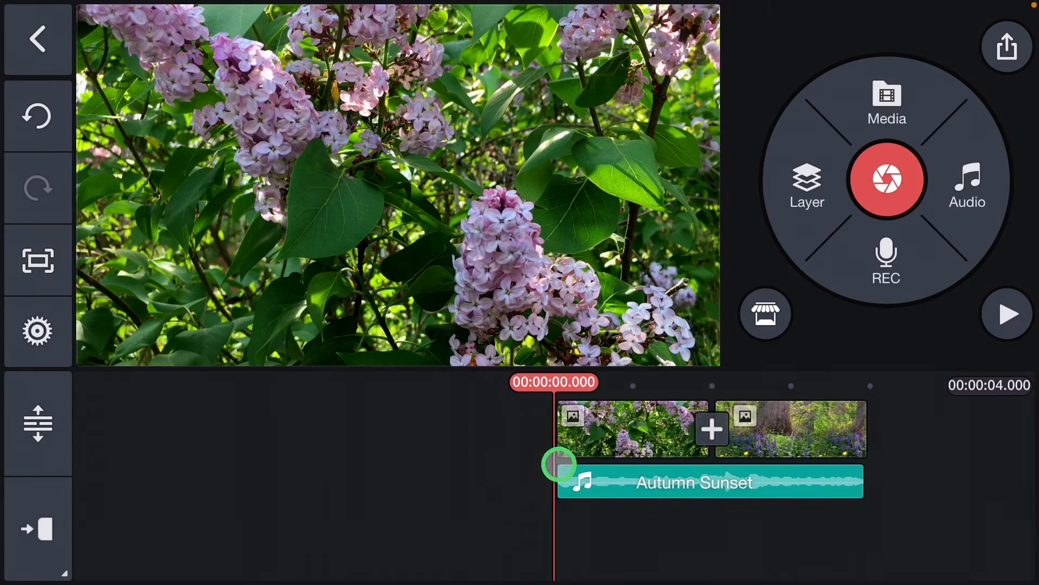
- Trim Autumn Sunset right of the playhead at the first clip's end, around 5.4 seconds
left_click(1008, 313)
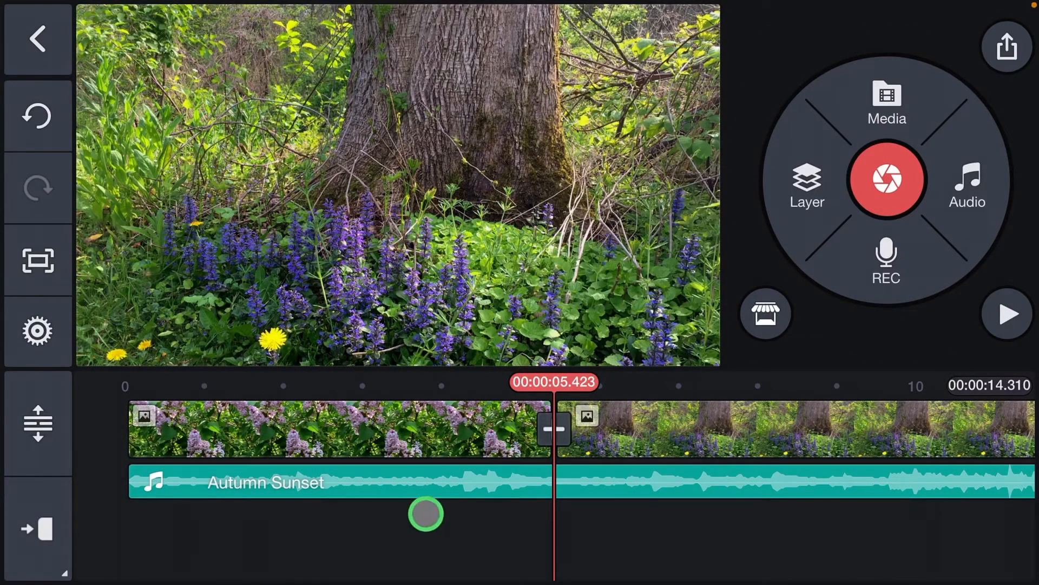
left_click(266, 482)
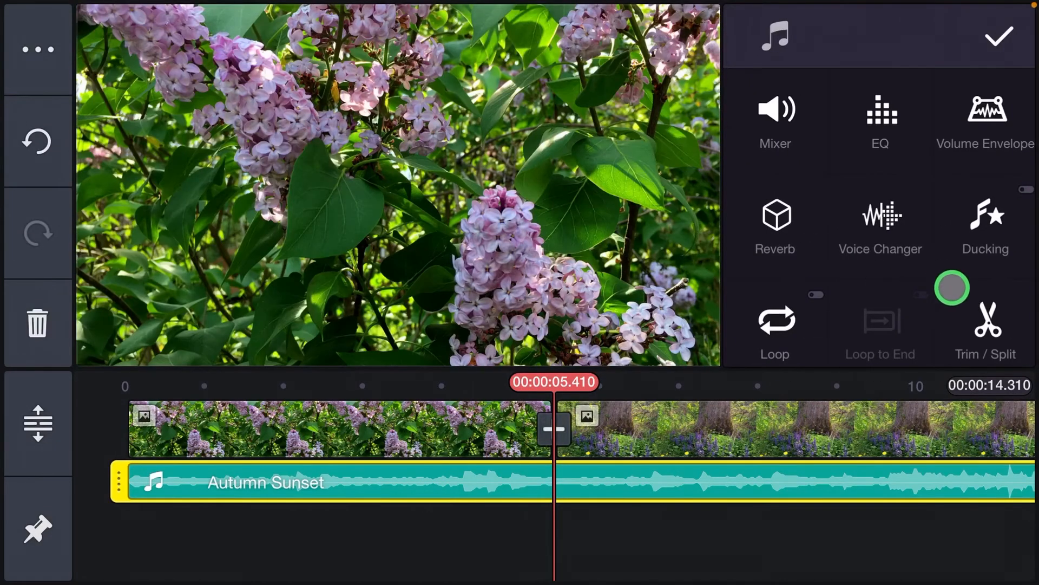
left_click(986, 325)
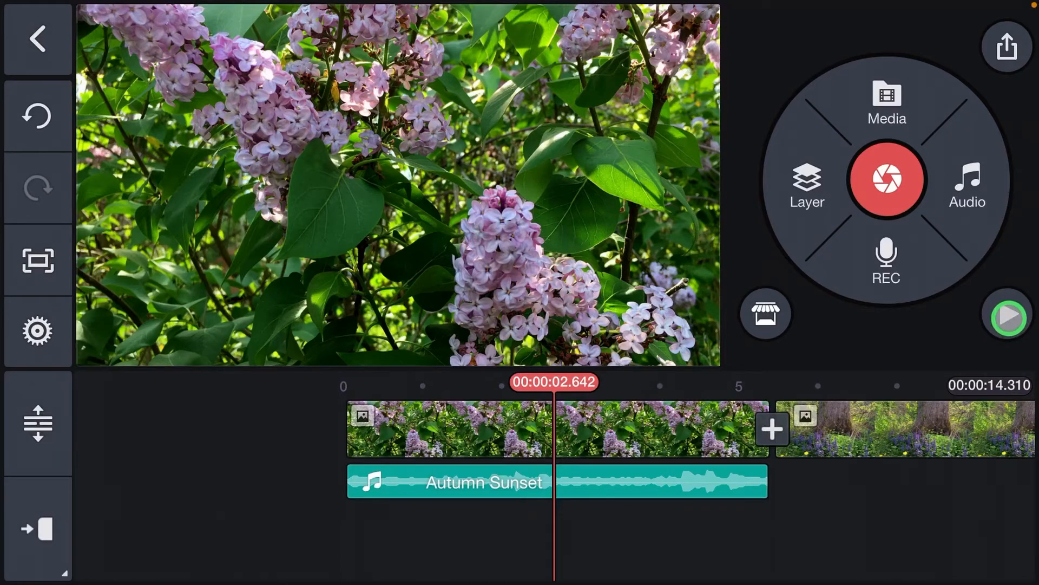
- Add a full-volume envelope point near 4.2 seconds and set Autumn Sunset's end point to 0%
left_click(1008, 314)
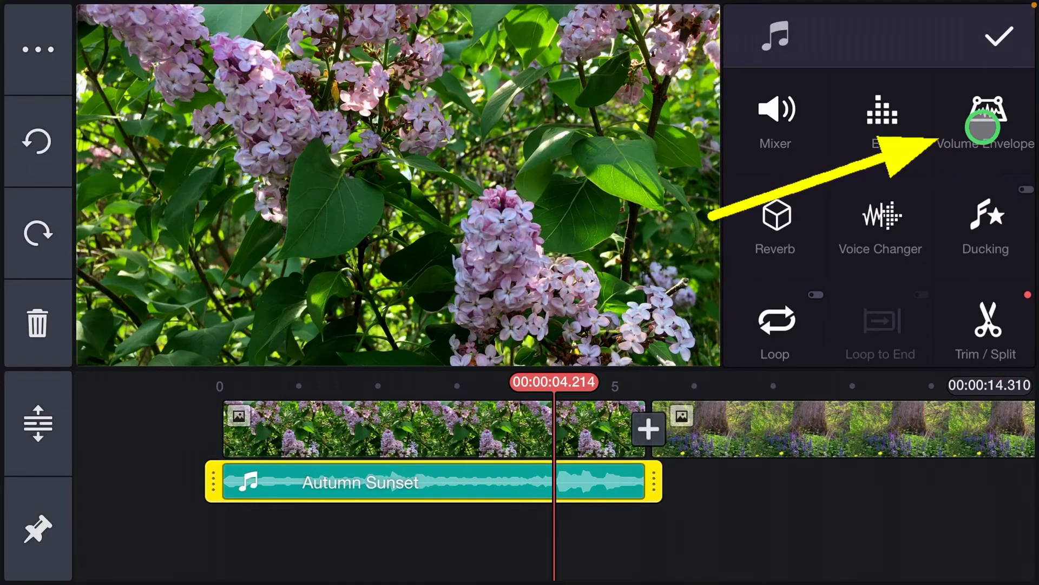
left_click(986, 123)
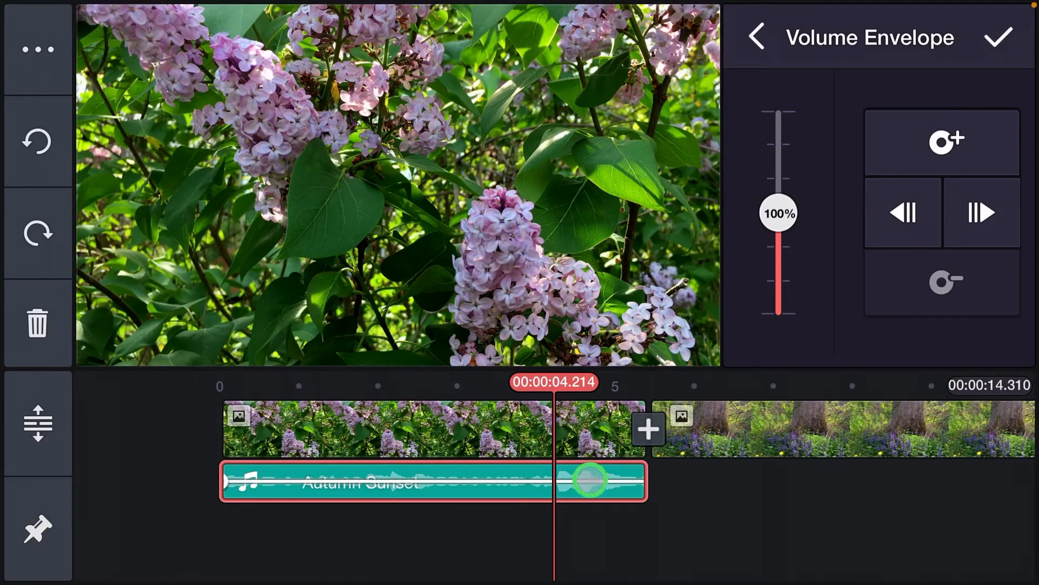
left_click(945, 139)
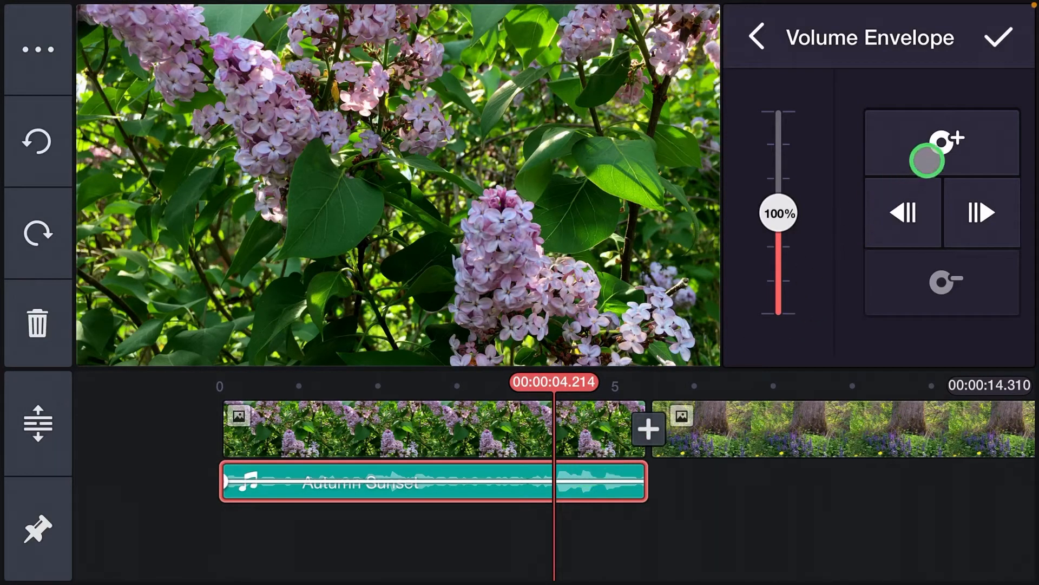
left_click(941, 141)
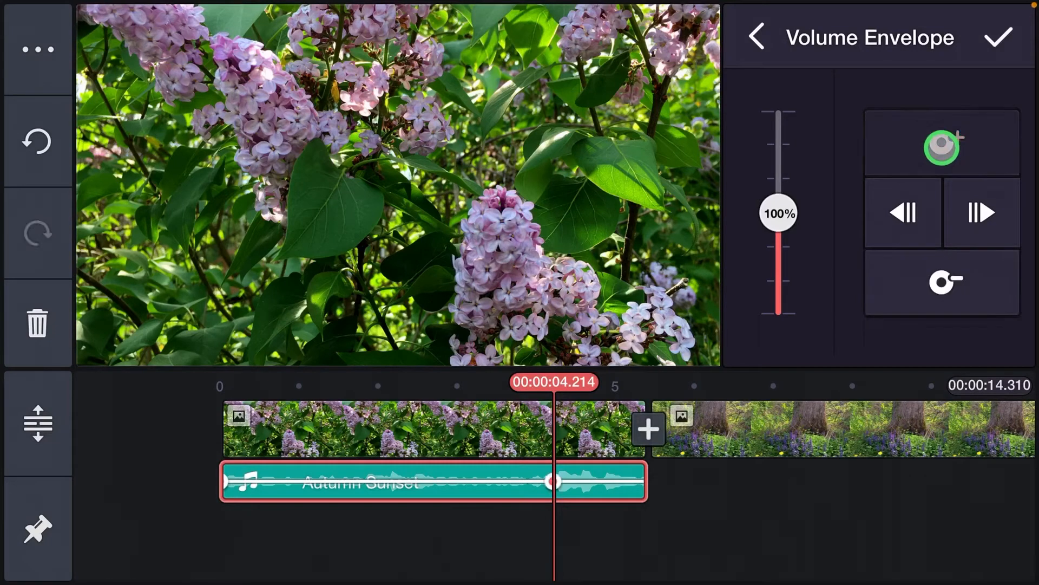
left_click(1000, 37)
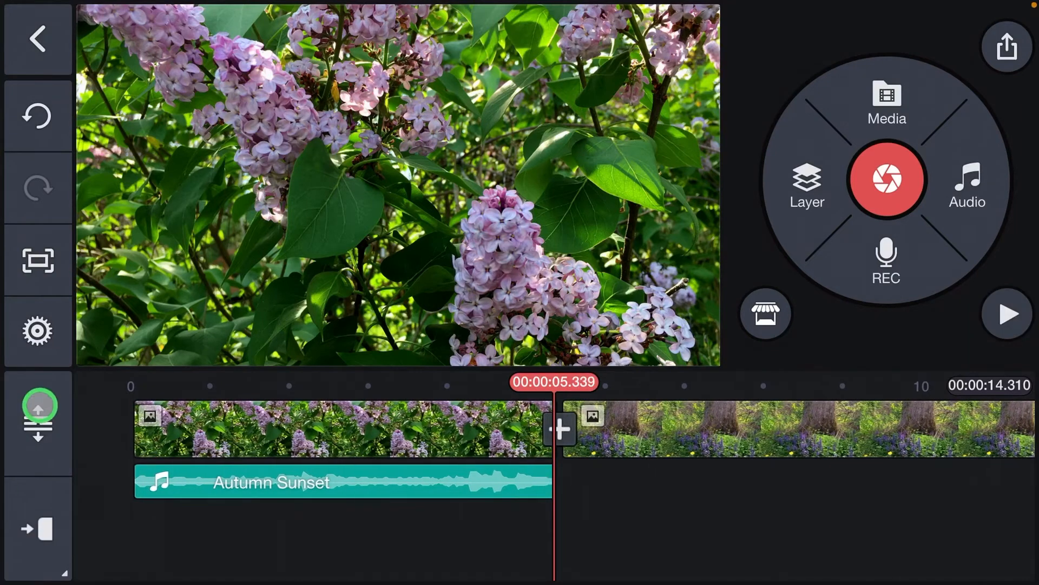
left_click(342, 482)
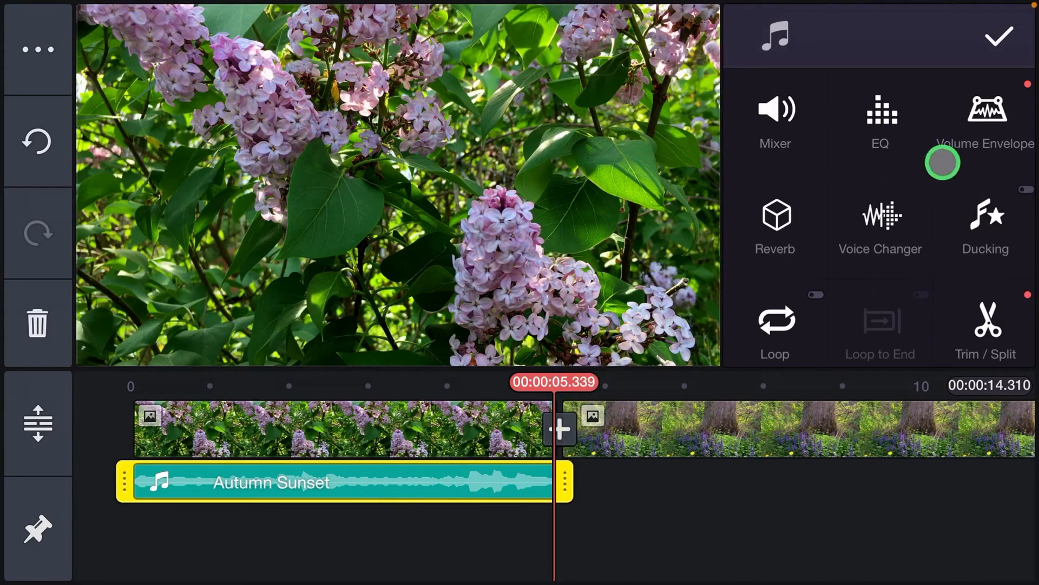
left_click(986, 119)
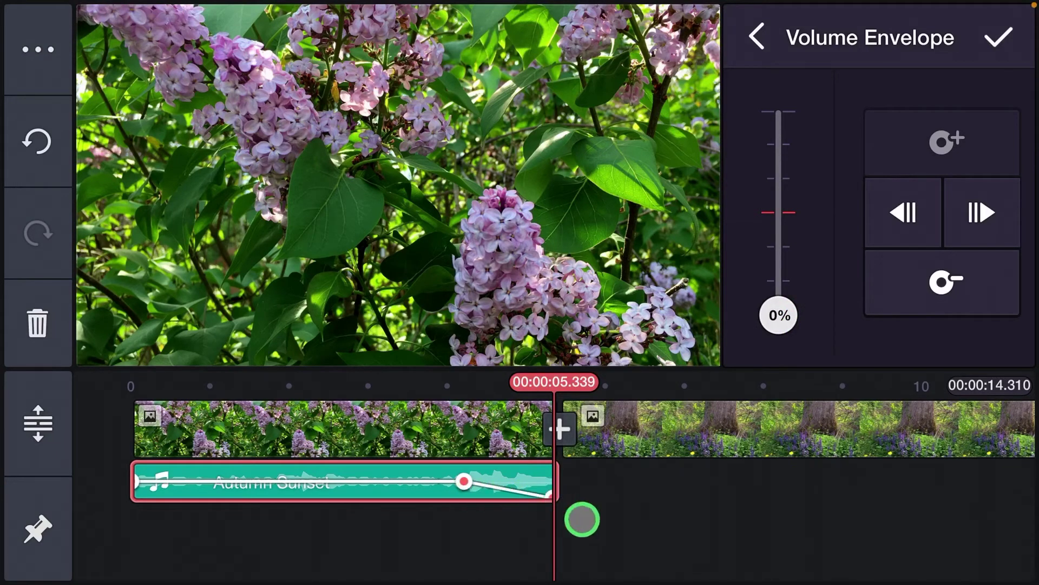
left_click(1000, 38)
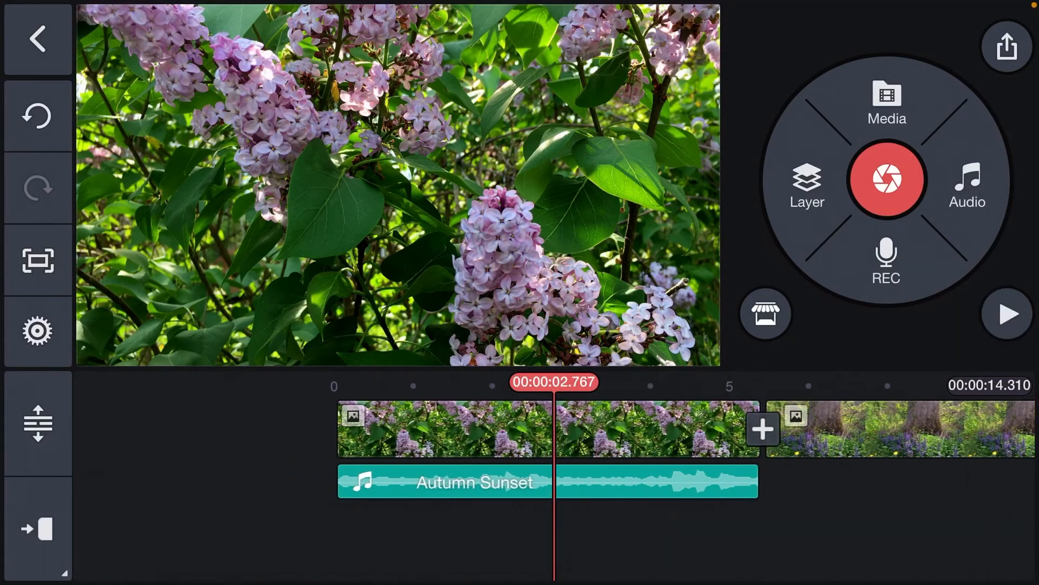
- Add an envelope point near 2.7 seconds and lower the 4.2-second point to 43%
left_click(1008, 313)
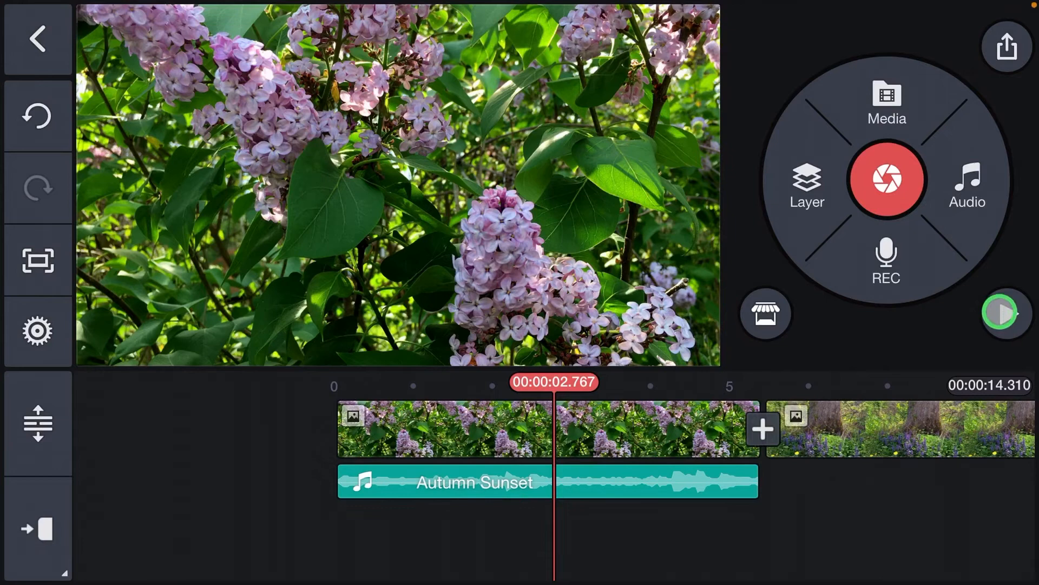
left_click(1002, 313)
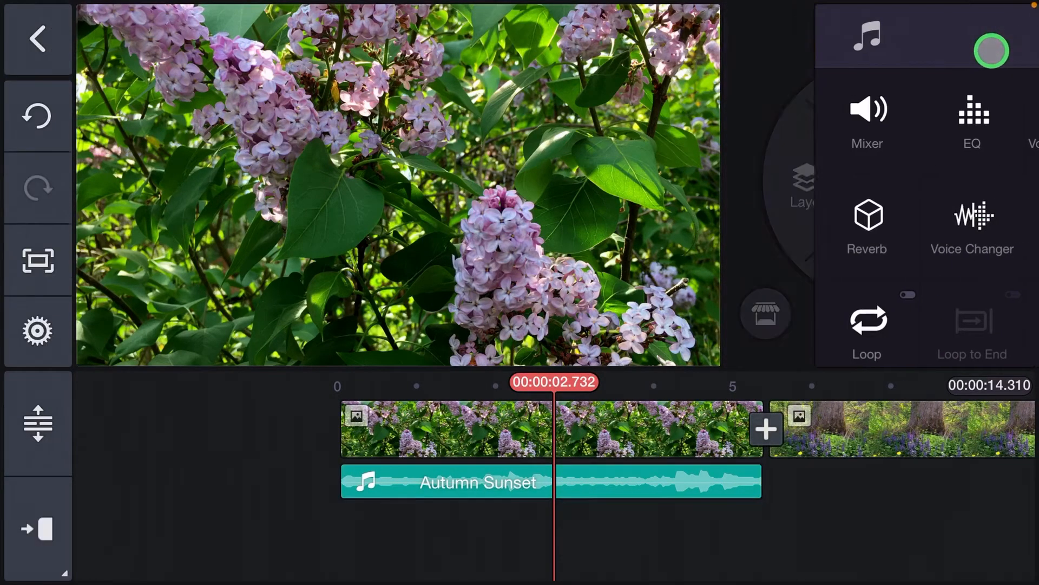
left_click(478, 482)
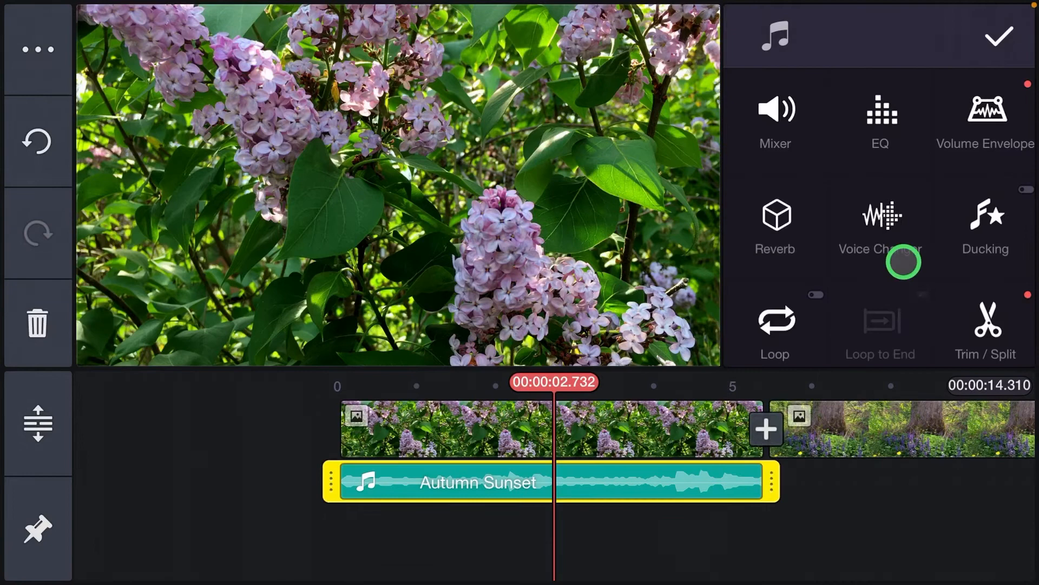
left_click(986, 121)
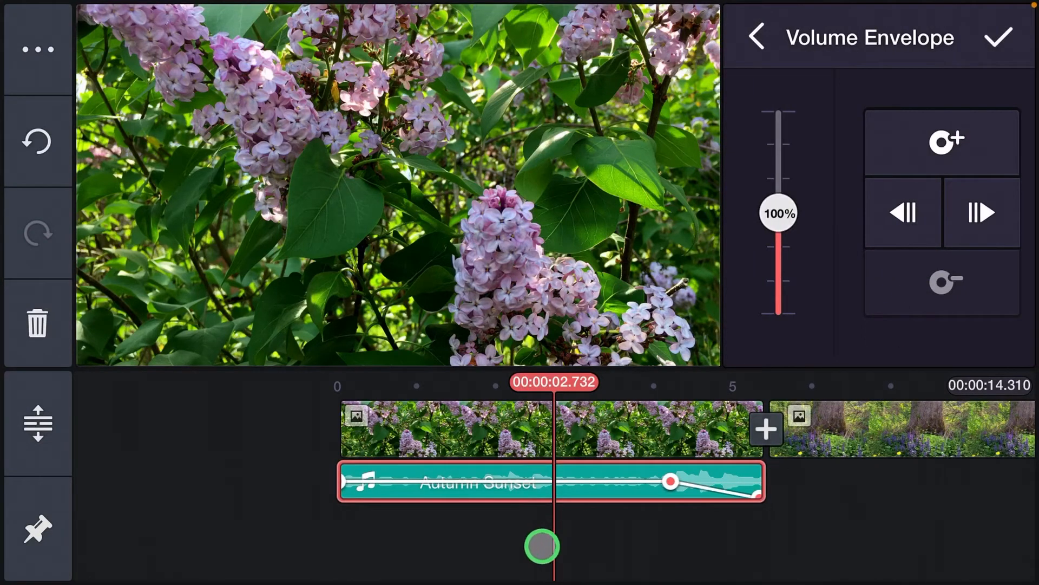
left_click(946, 141)
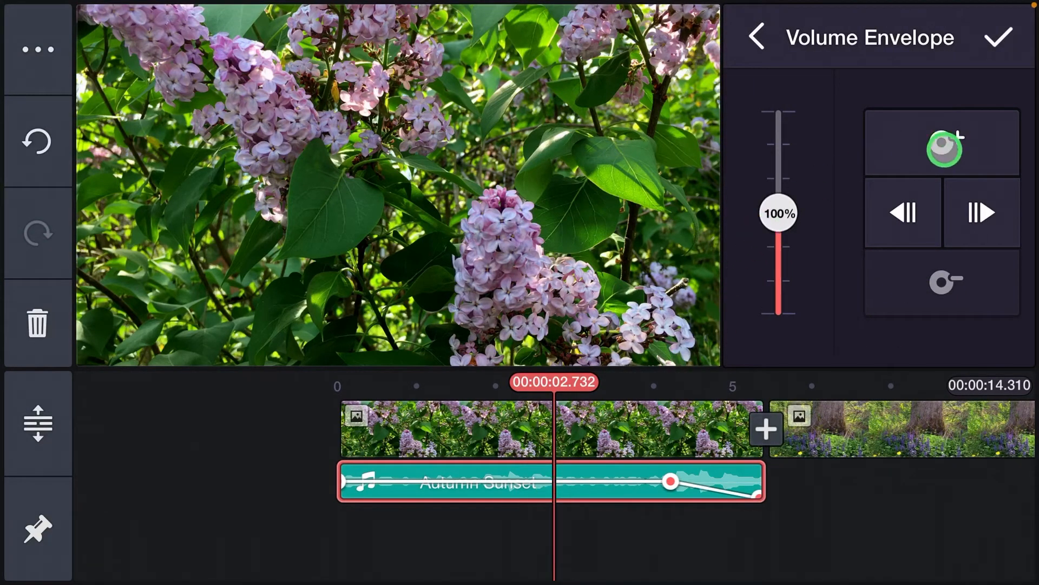
left_click(942, 141)
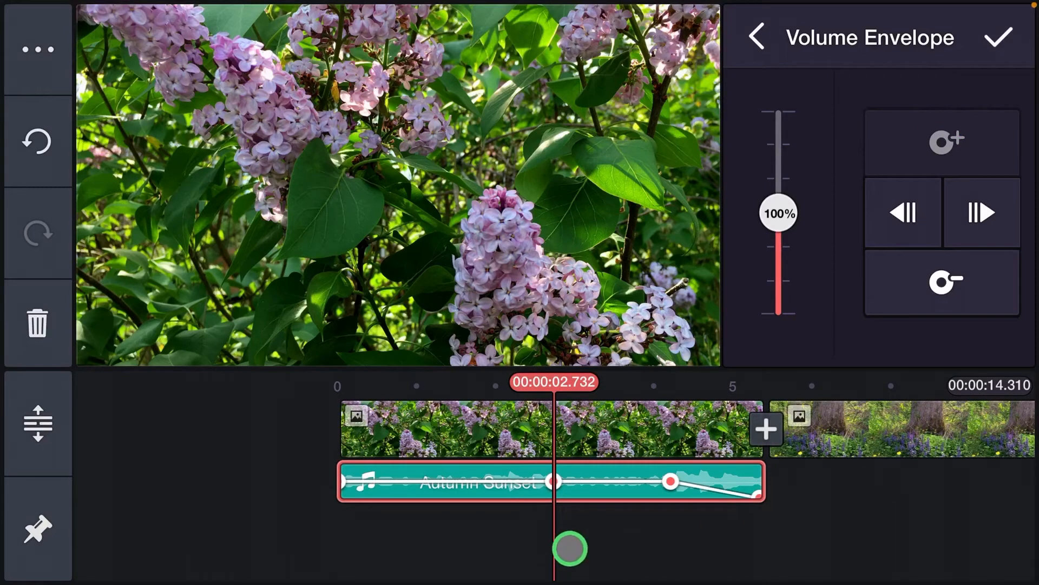
left_click(981, 212)
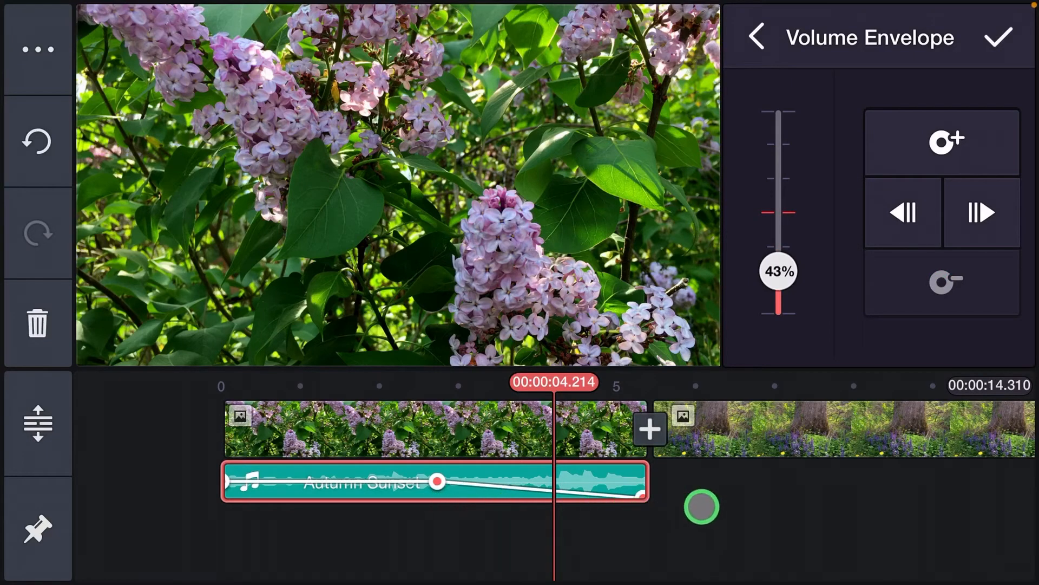
left_click(998, 37)
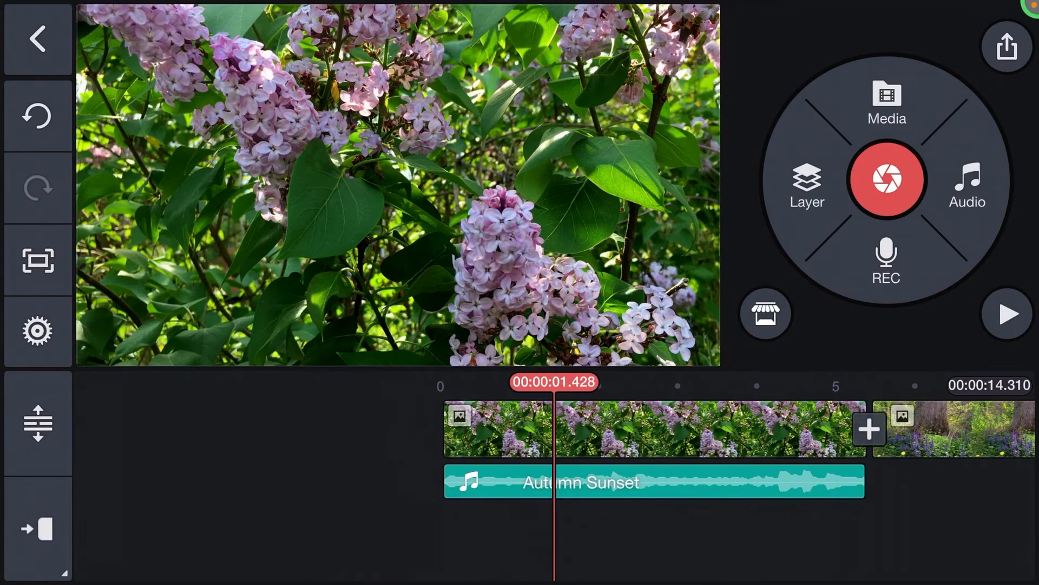
- Add a 100% envelope point at 1.2 seconds and set the start point to 4%
left_click(1008, 313)
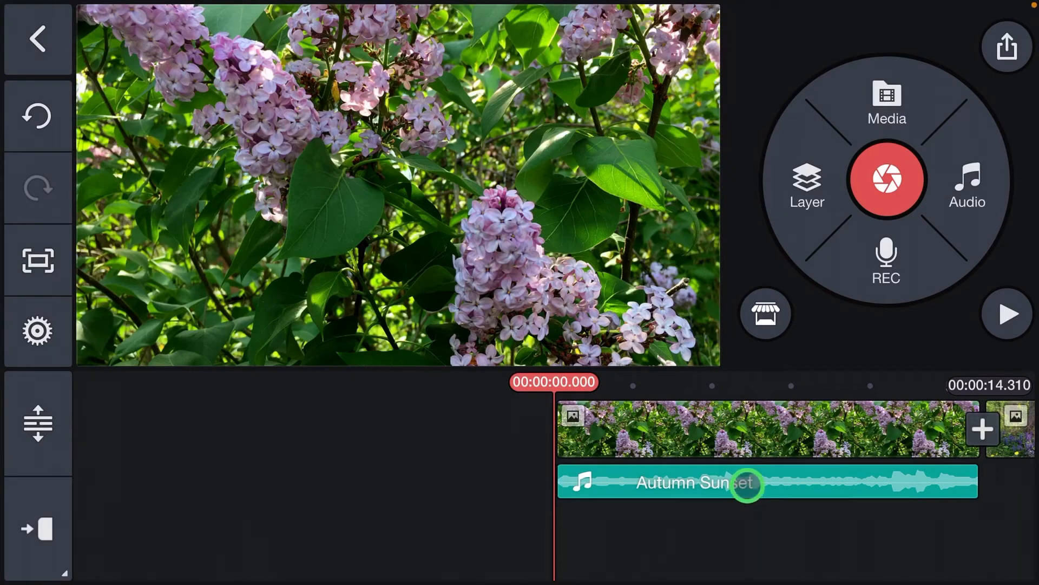
left_click(689, 482)
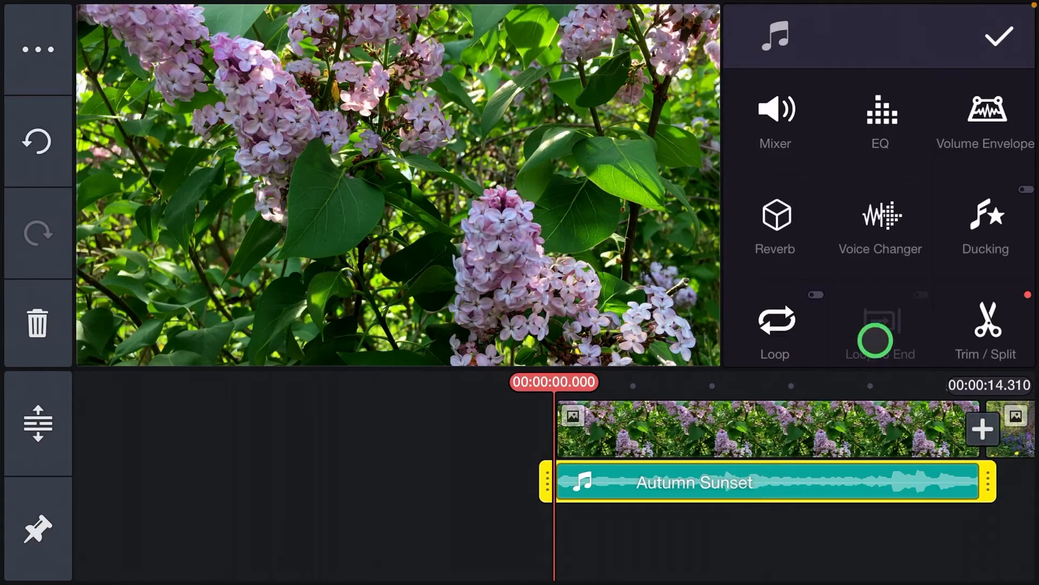
left_click(986, 119)
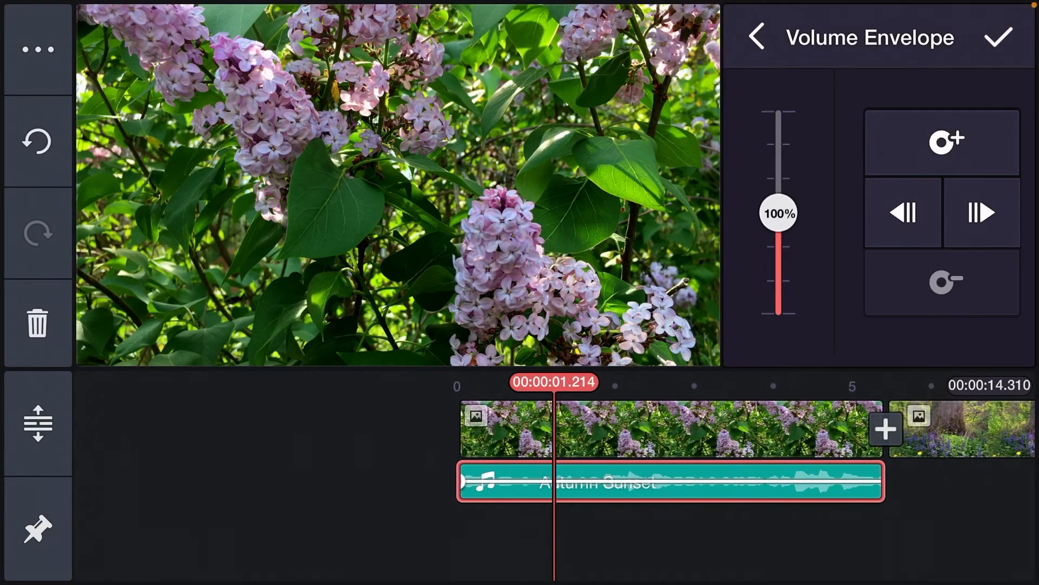
left_click(947, 141)
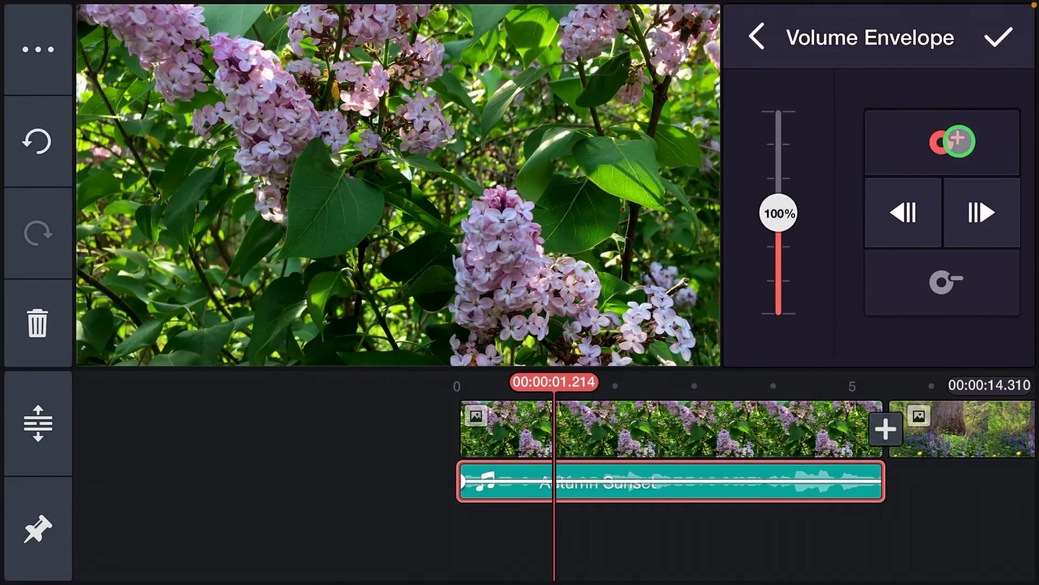
left_click(956, 141)
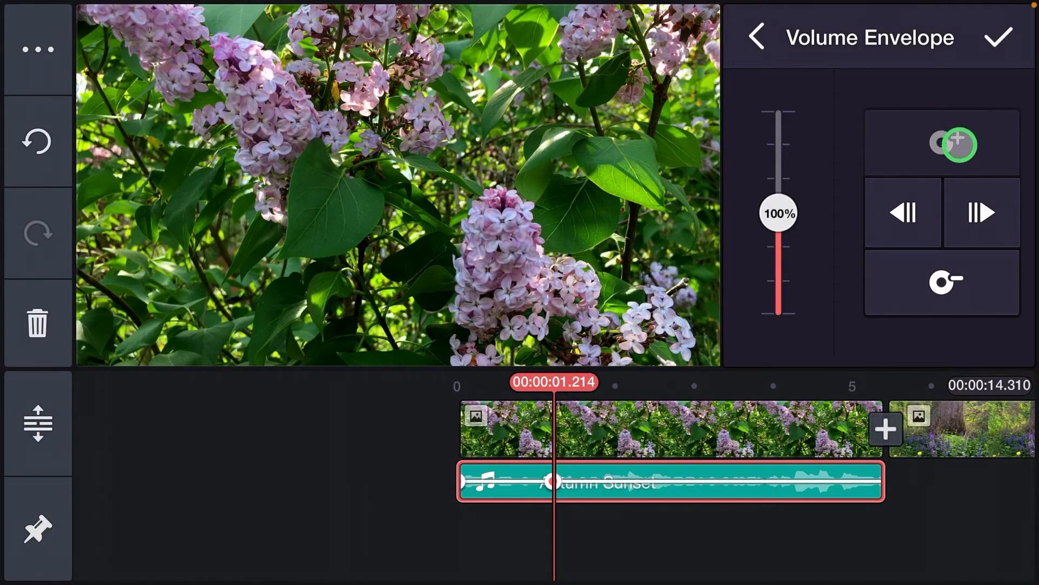
left_click(903, 212)
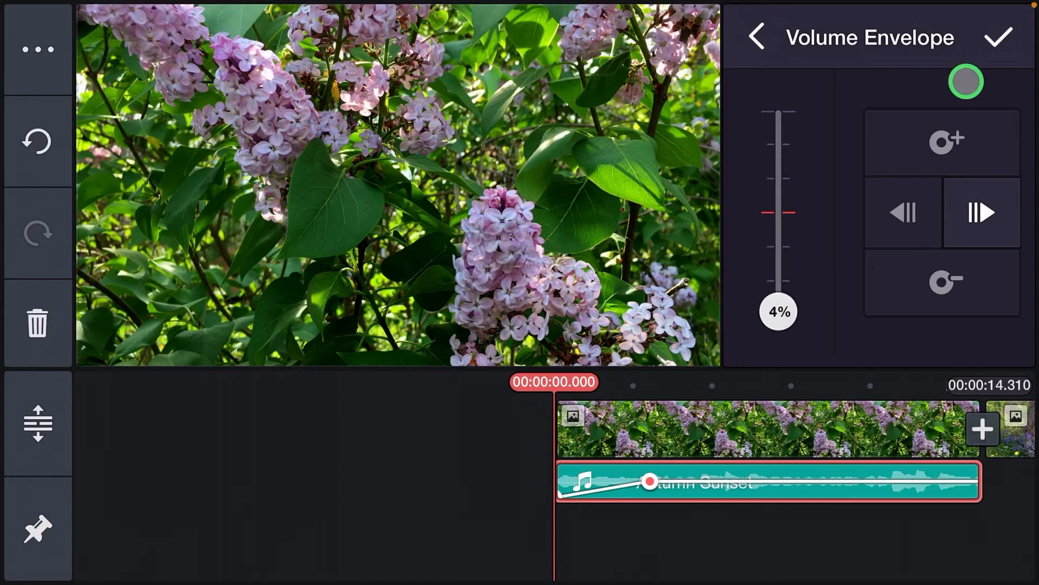
left_click(1000, 38)
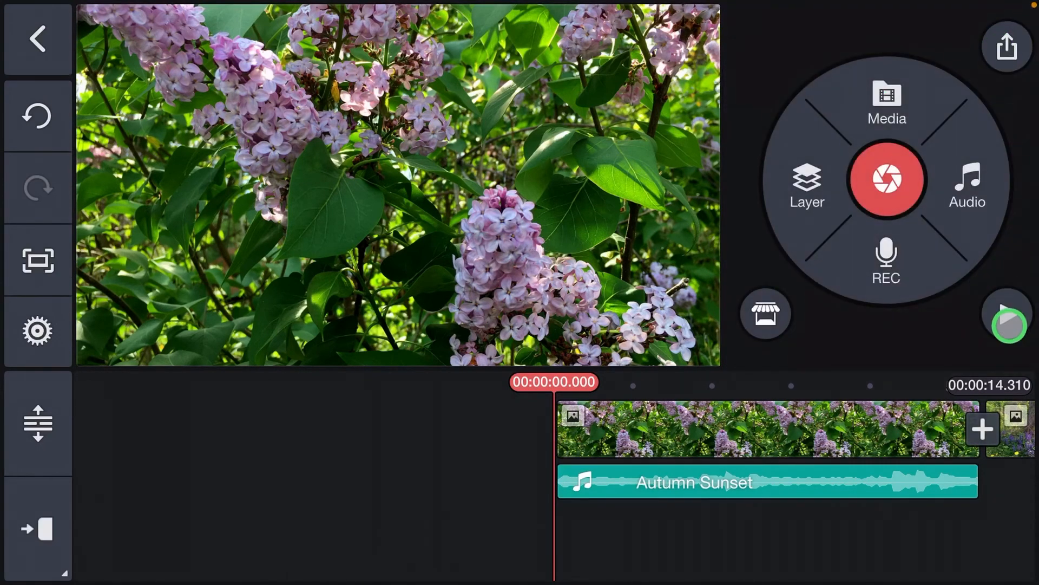
- Set the 1.2-second envelope point to 50%, apply, and play the project to check fades
left_click(1008, 318)
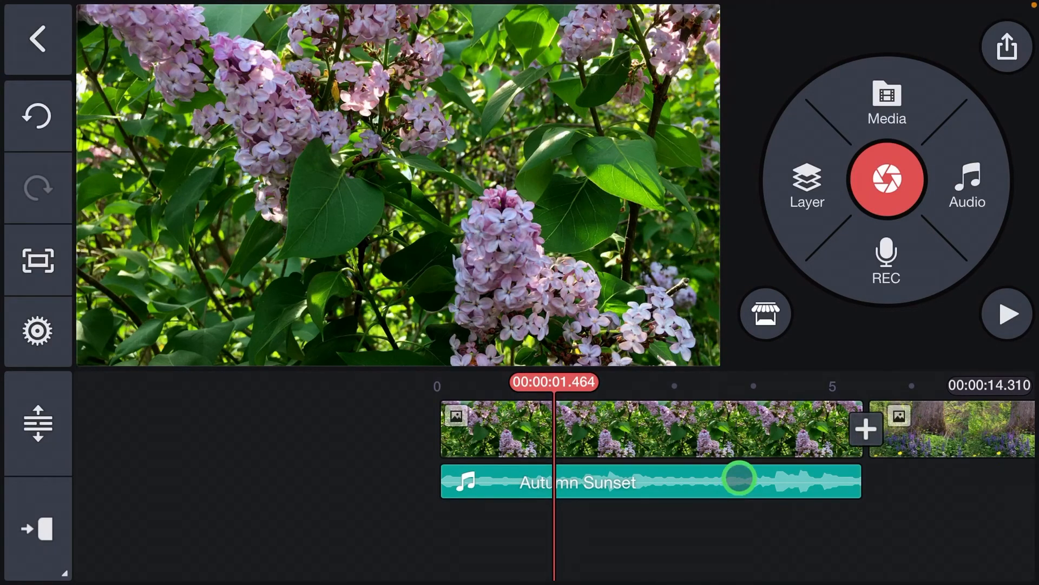
left_click(577, 481)
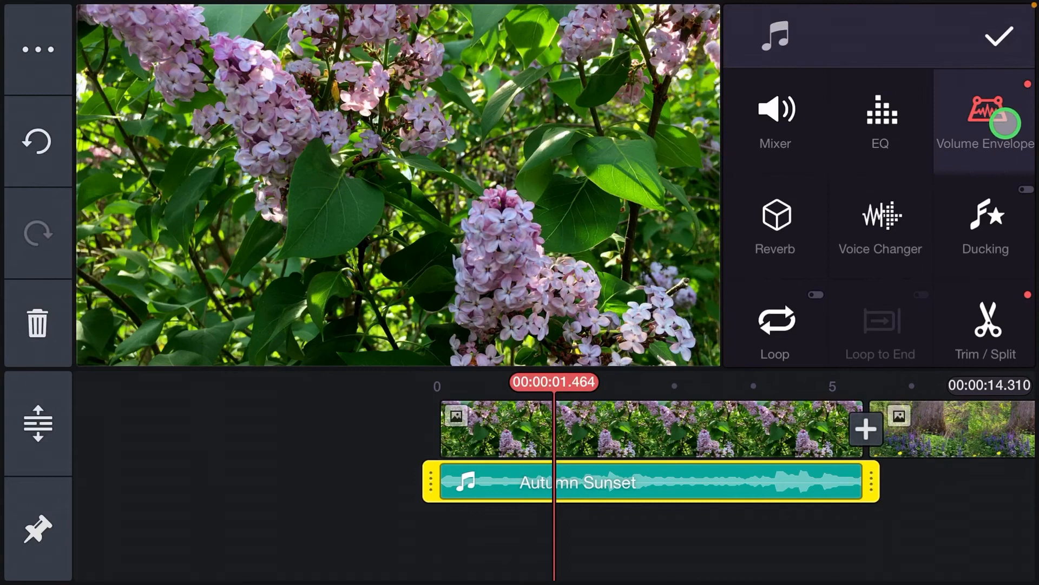
left_click(984, 123)
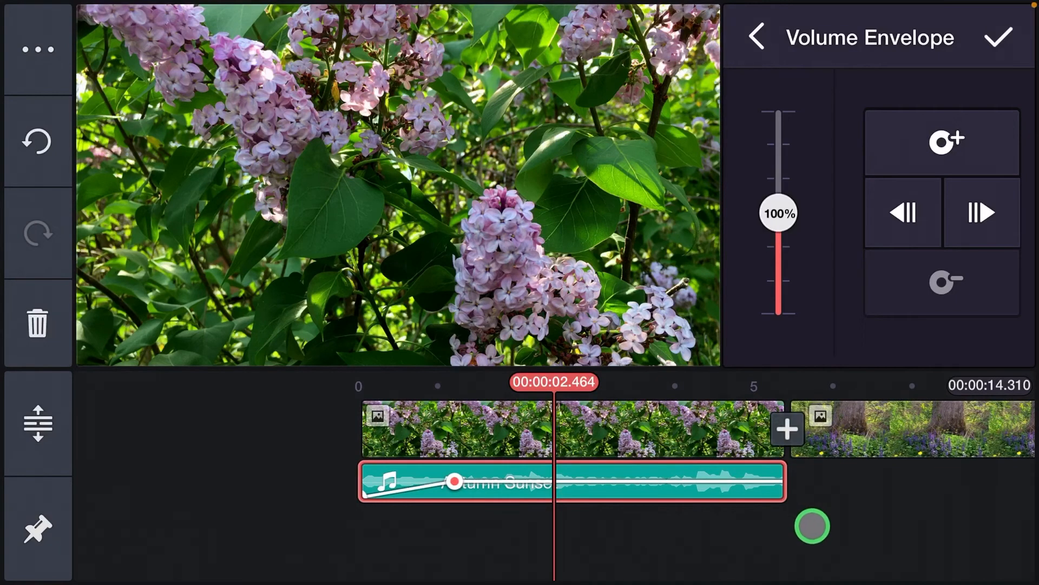
left_click(941, 141)
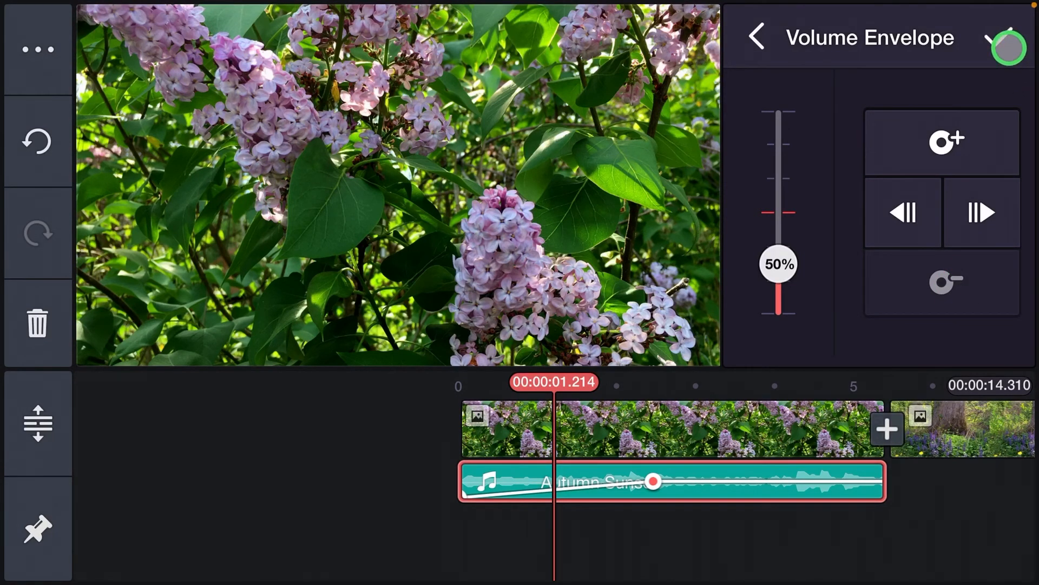
left_click(756, 37)
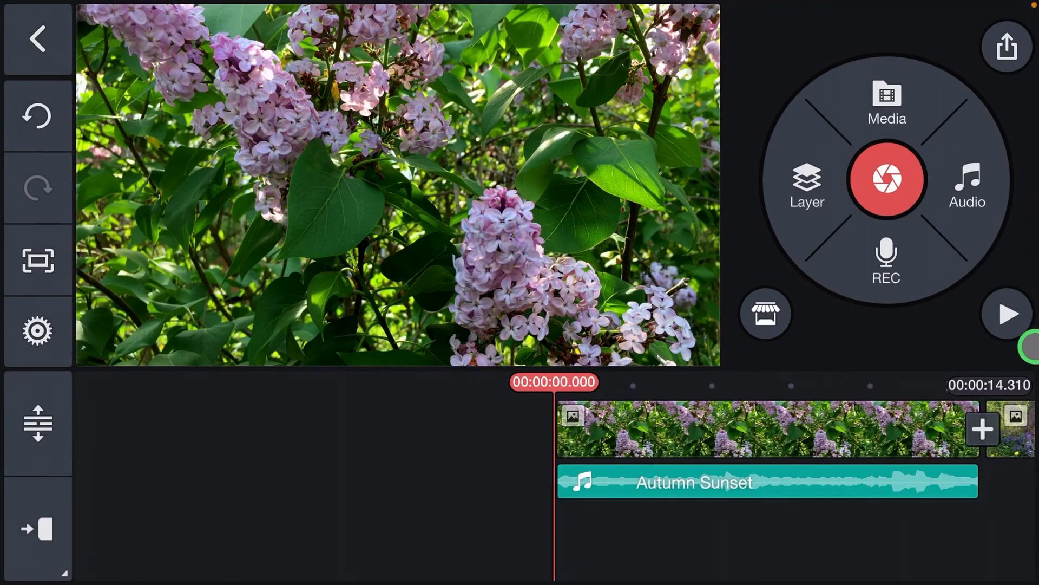
left_click(1007, 314)
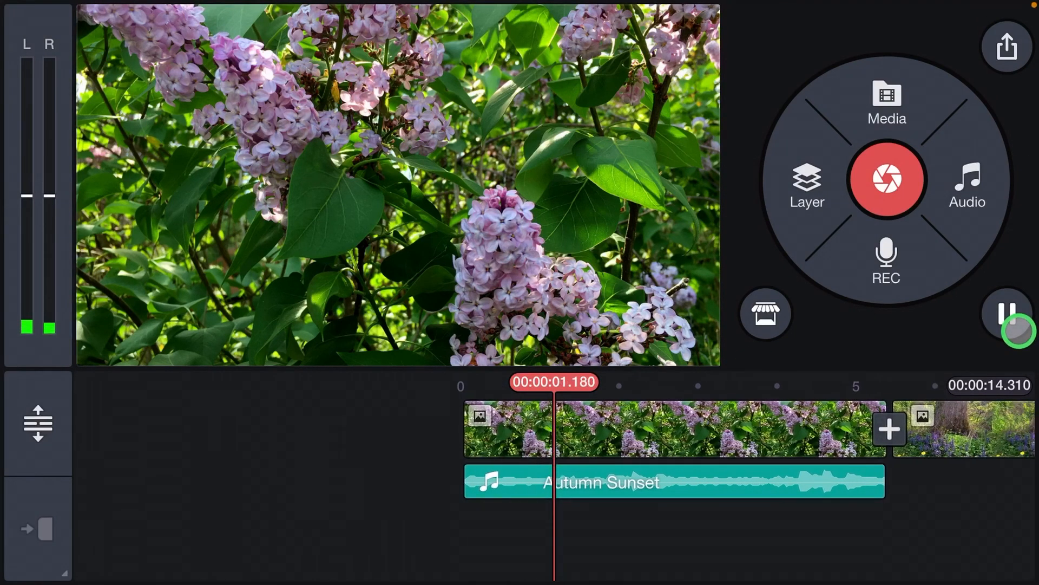